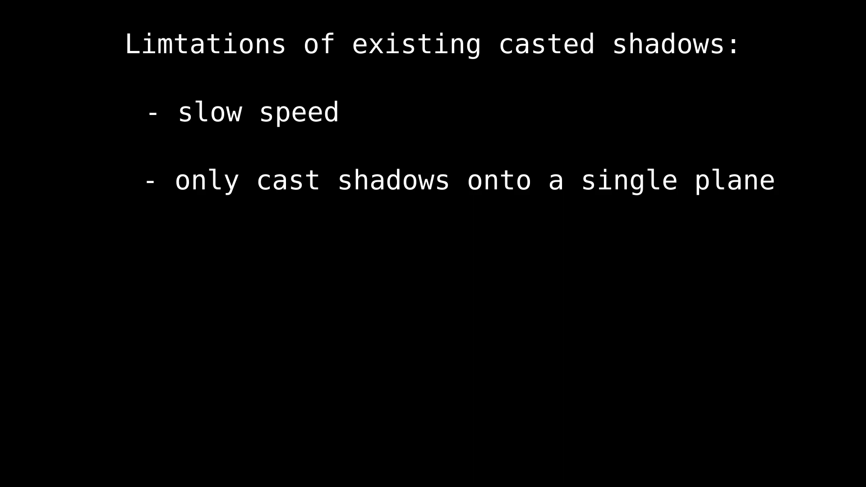
Add the bullet '- only calculating shadows at compile time' to the limitations list
type("- only calculating shadows at compile time")
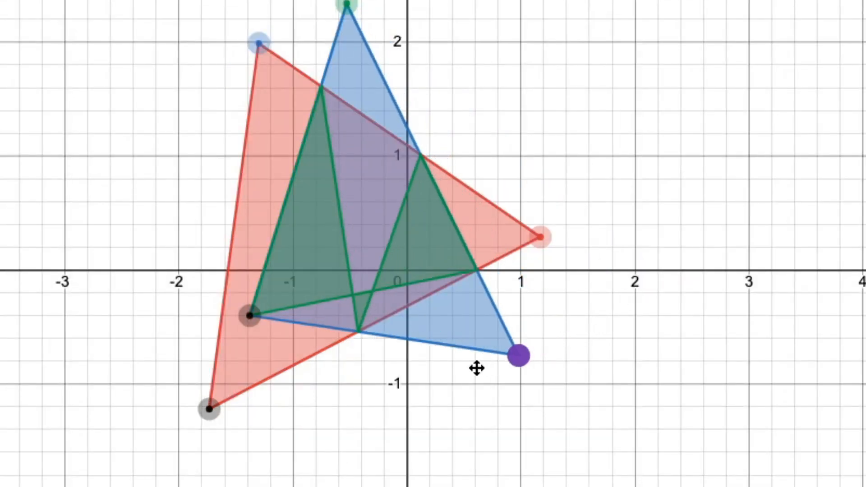
Drag the blue triangle's purple corner up inside the red triangle, reshaping the green overlap
left_click_drag(515, 358, 471, 206)
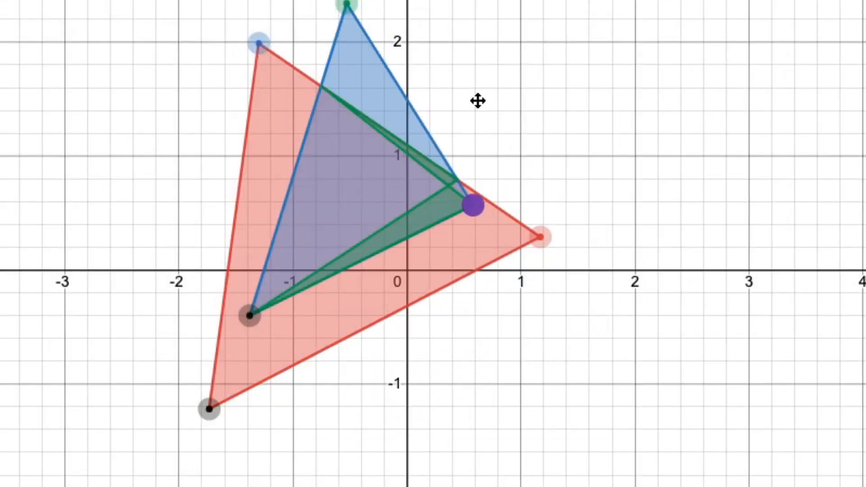
left_click_drag(471, 206, 436, 477)
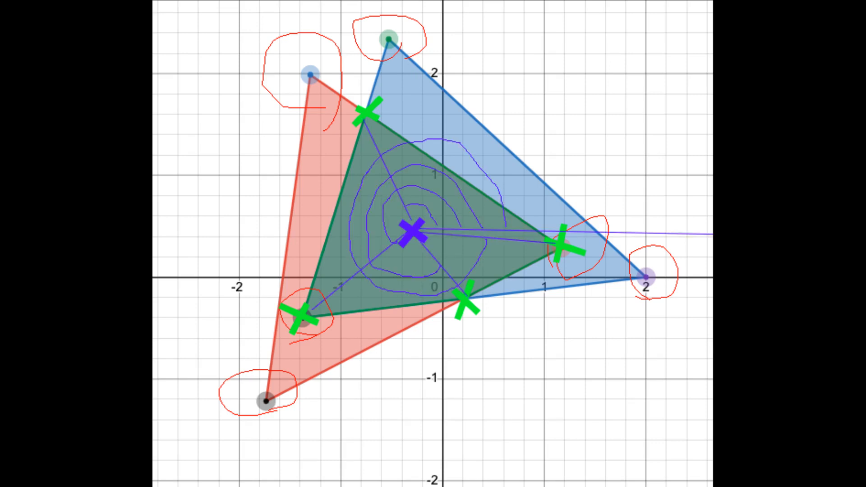
Caption the intersection diagram 'sort in order of increasing angle'
type("sort in order of increasing angle")
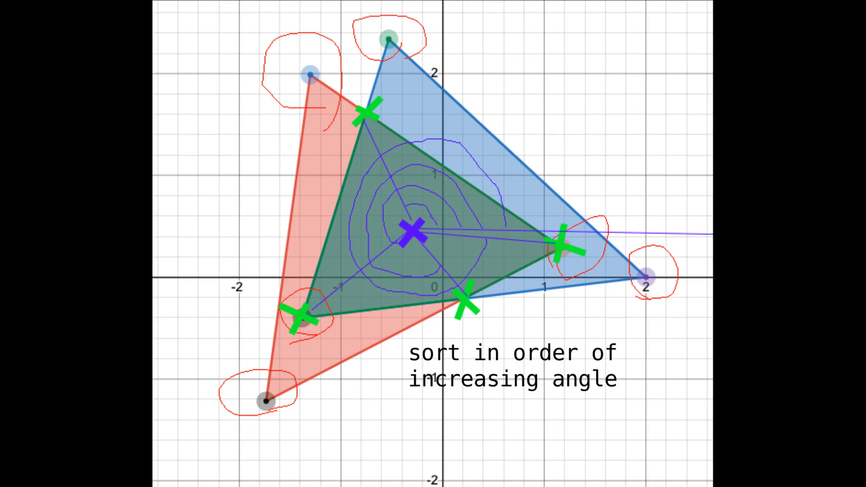